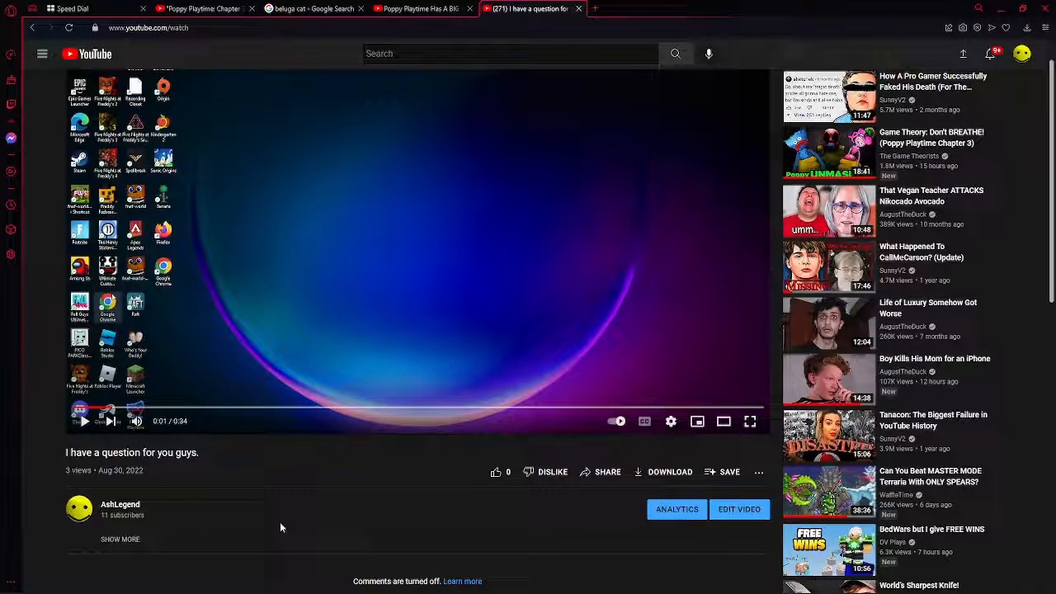
mouse_move(739, 509)
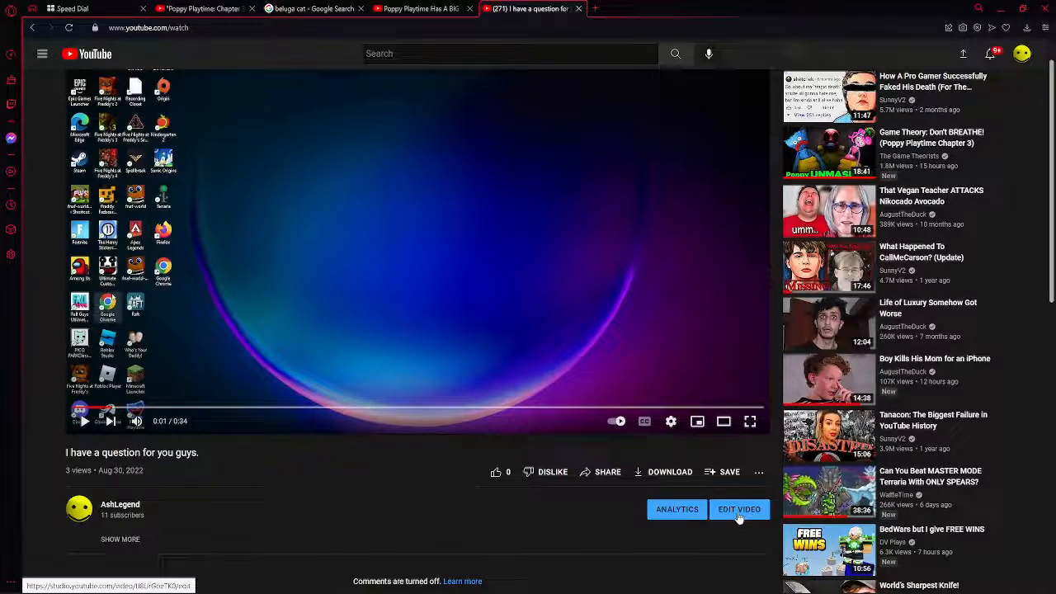
Open the comments-off video's editing details, then reach the Channel content list in Studio.
left_click(738, 509)
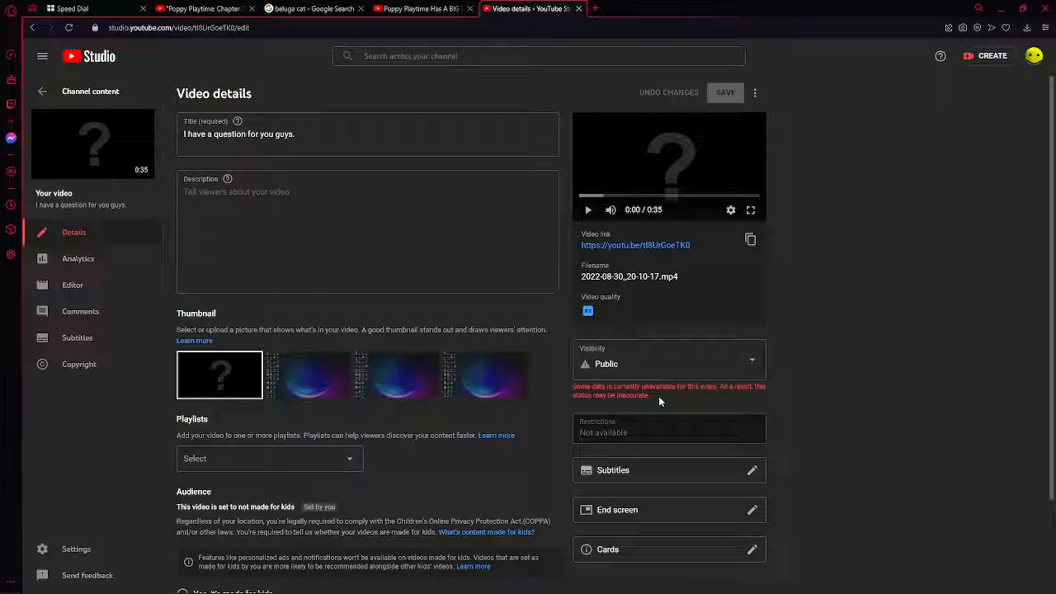
scroll("down", 3)
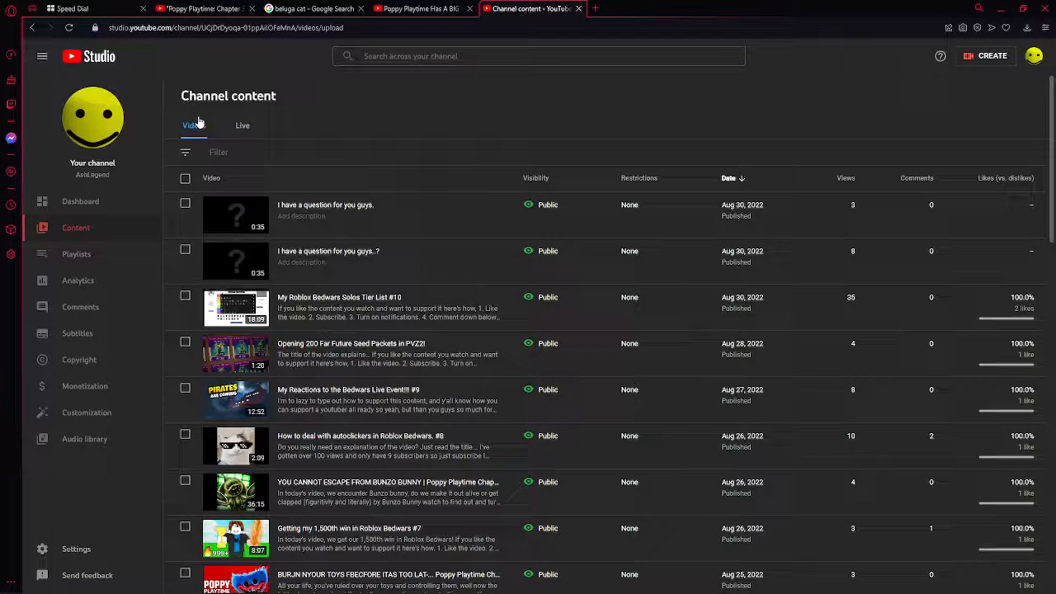
Open the second 'I have a question for you guys..?' video and inspect its Age restriction options.
left_click(329, 251)
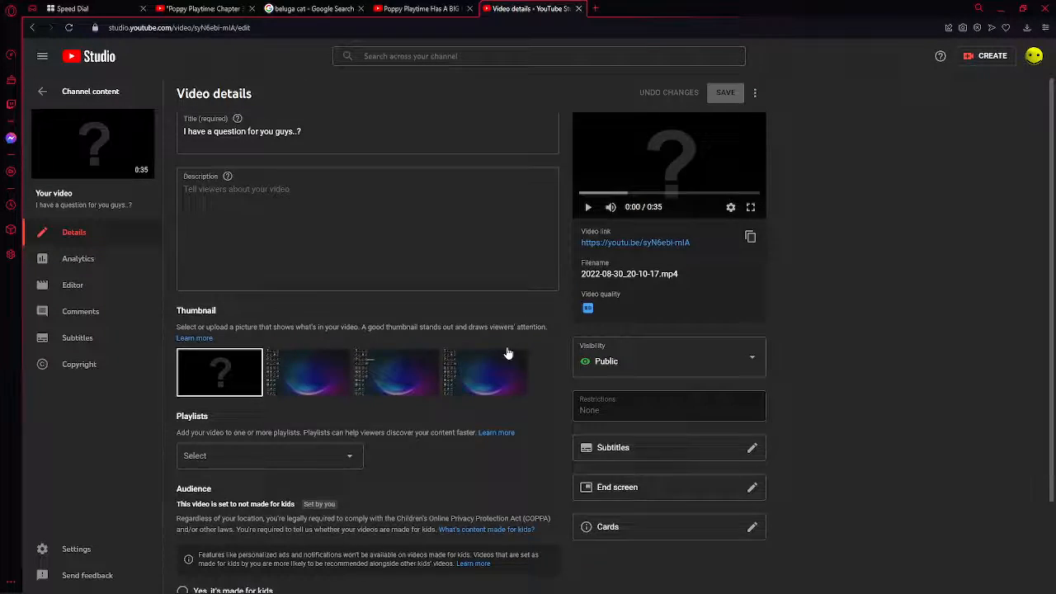
scroll("down", 3)
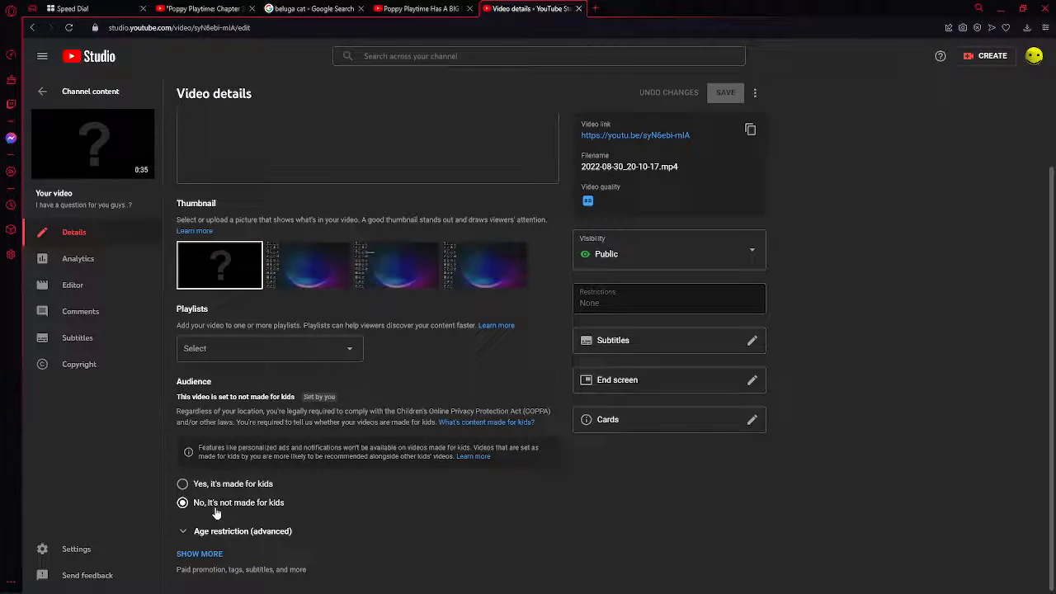
left_click(183, 530)
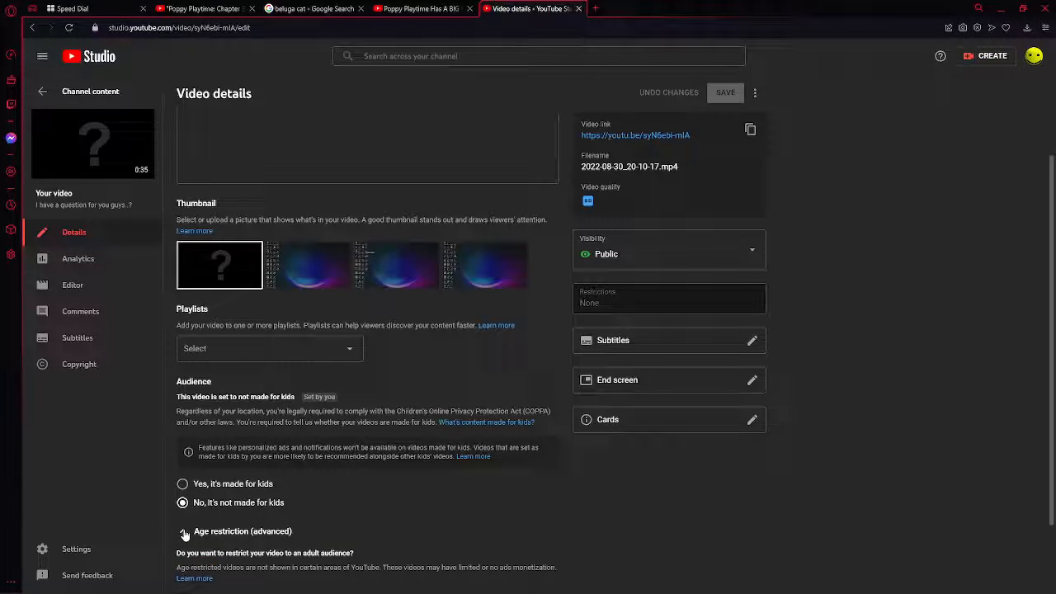
left_click(183, 530)
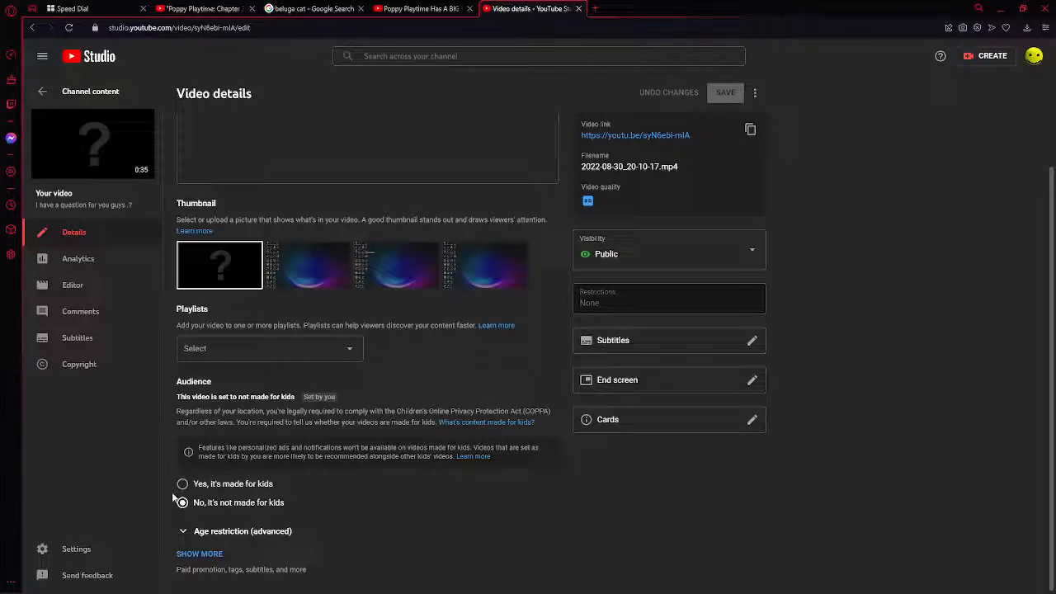
mouse_move(309, 496)
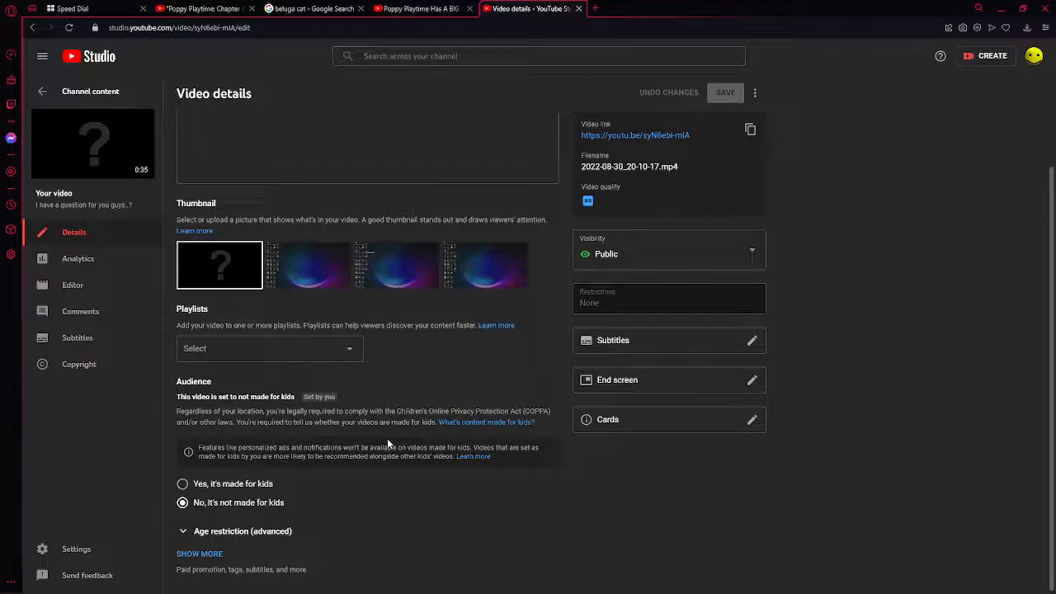
scroll("up", 3)
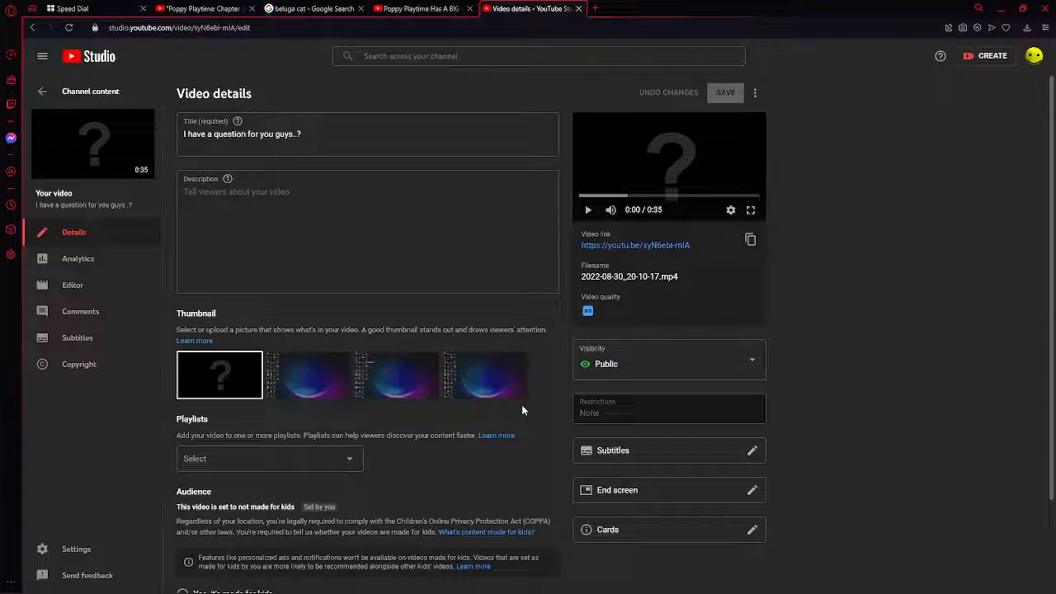
Browse the Permissions and Channel > Advanced settings pages, ending on Community.
left_click(75, 549)
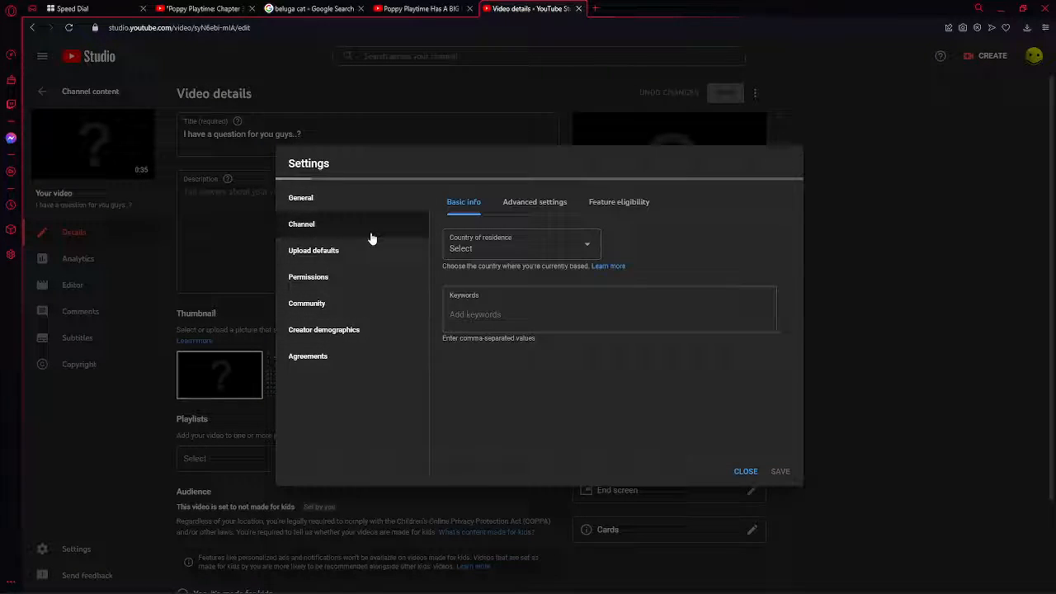
left_click(308, 276)
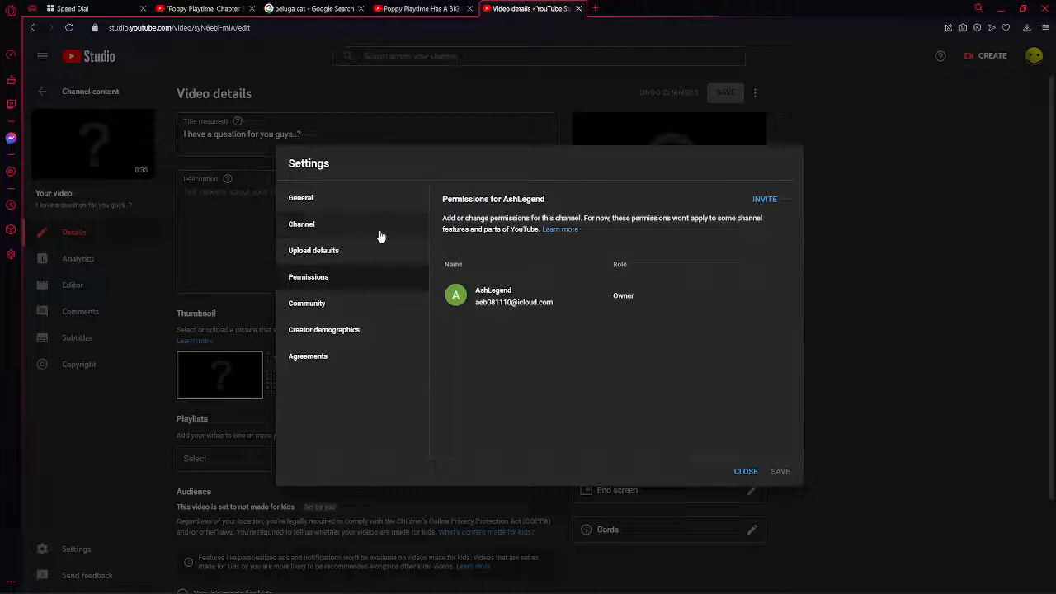
left_click(301, 224)
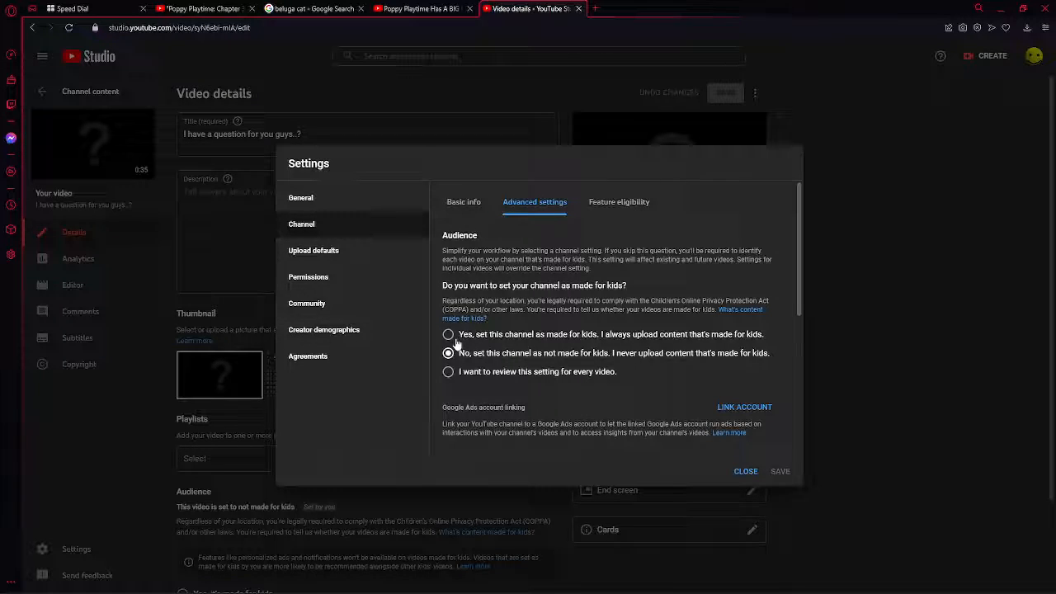
left_click(307, 303)
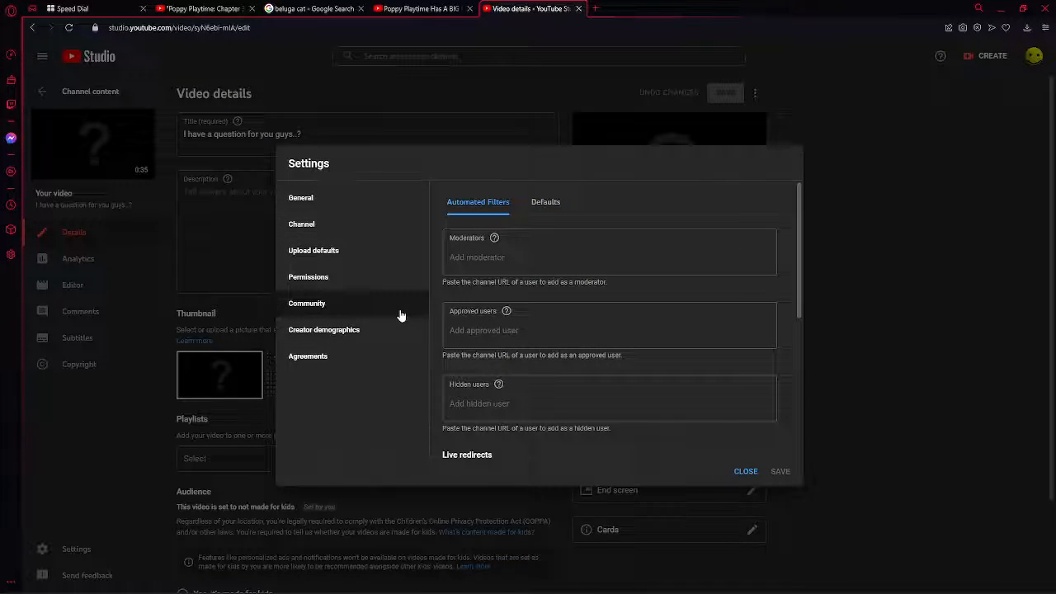
On the Community Defaults tab, keep 'Allow all comments' selected.
left_click(545, 201)
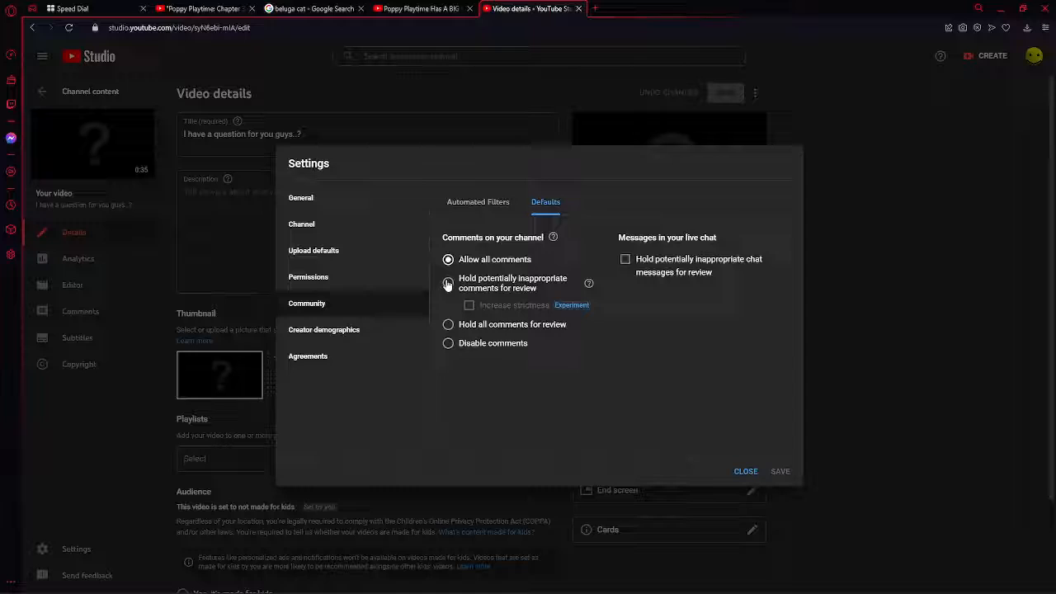
left_click(448, 259)
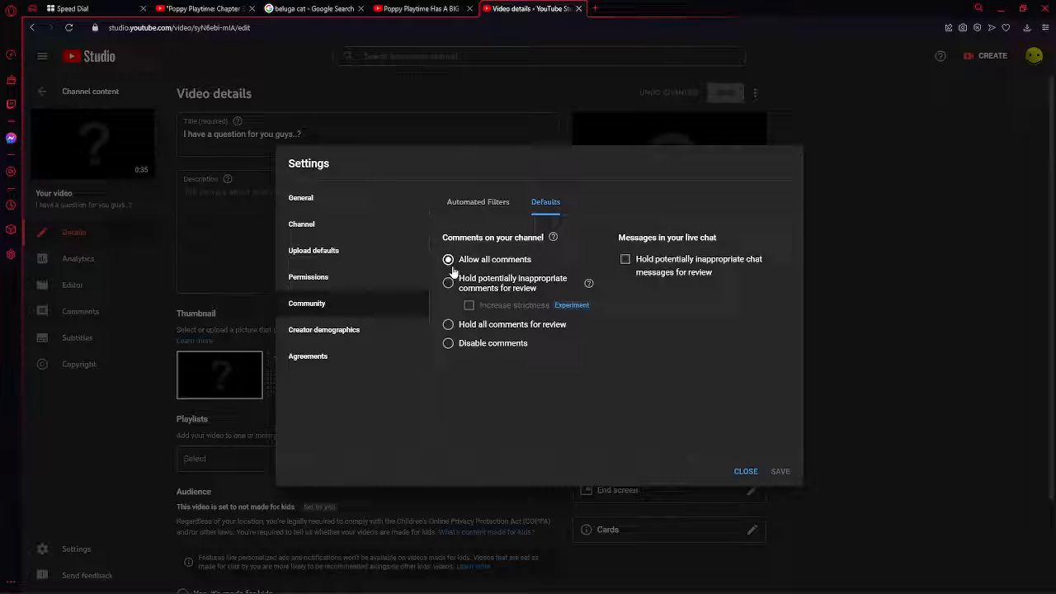
mouse_move(450, 220)
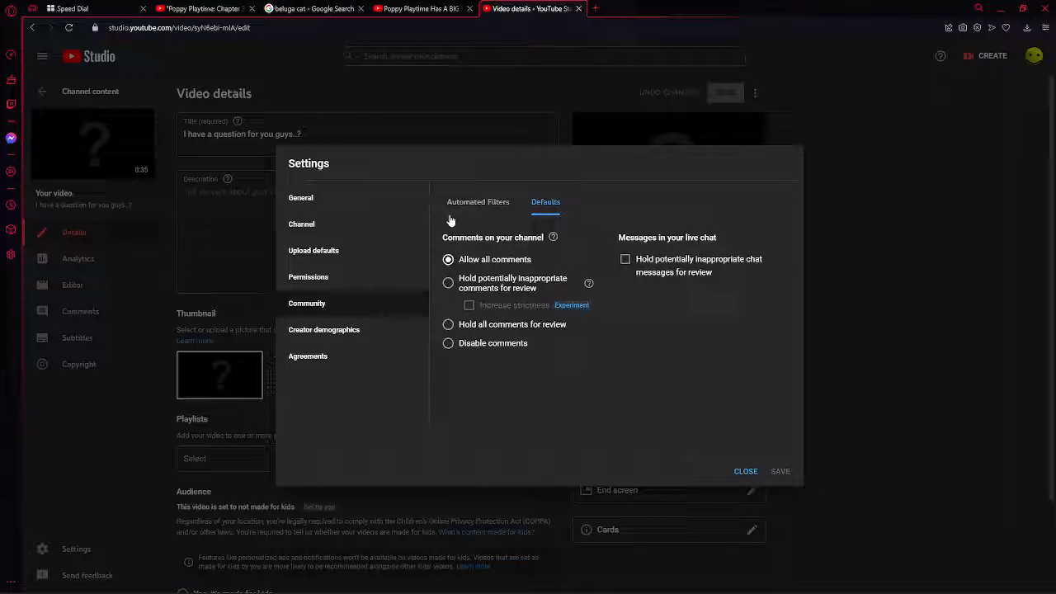
mouse_move(435, 220)
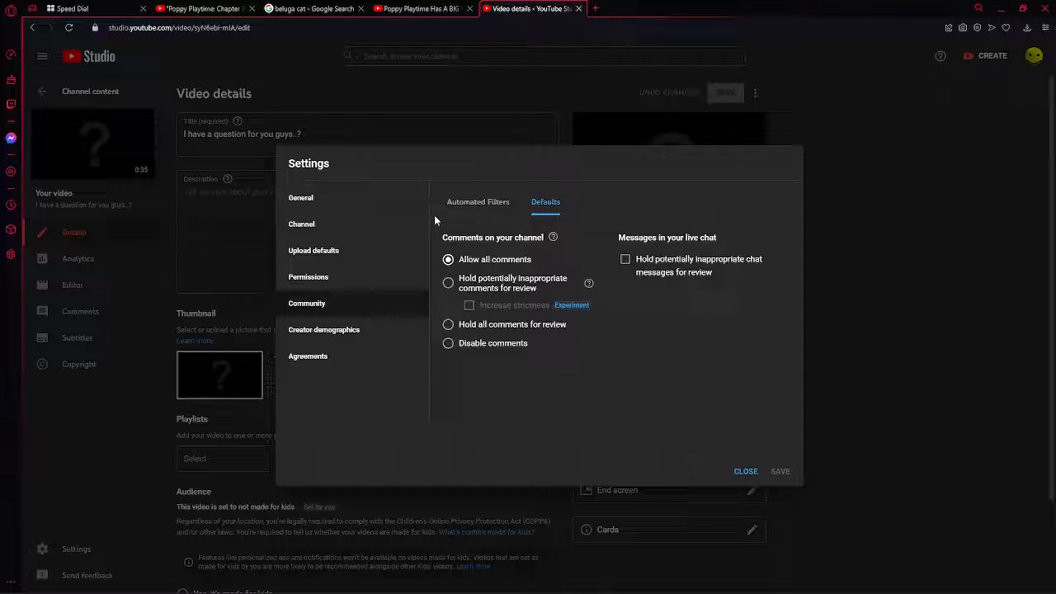
mouse_move(575, 207)
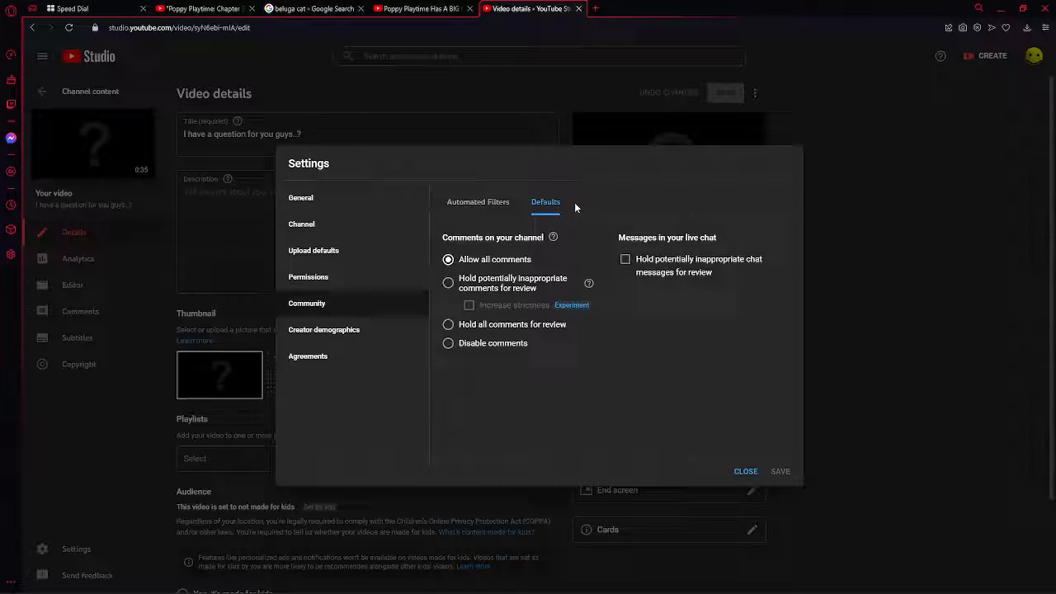
mouse_move(468, 192)
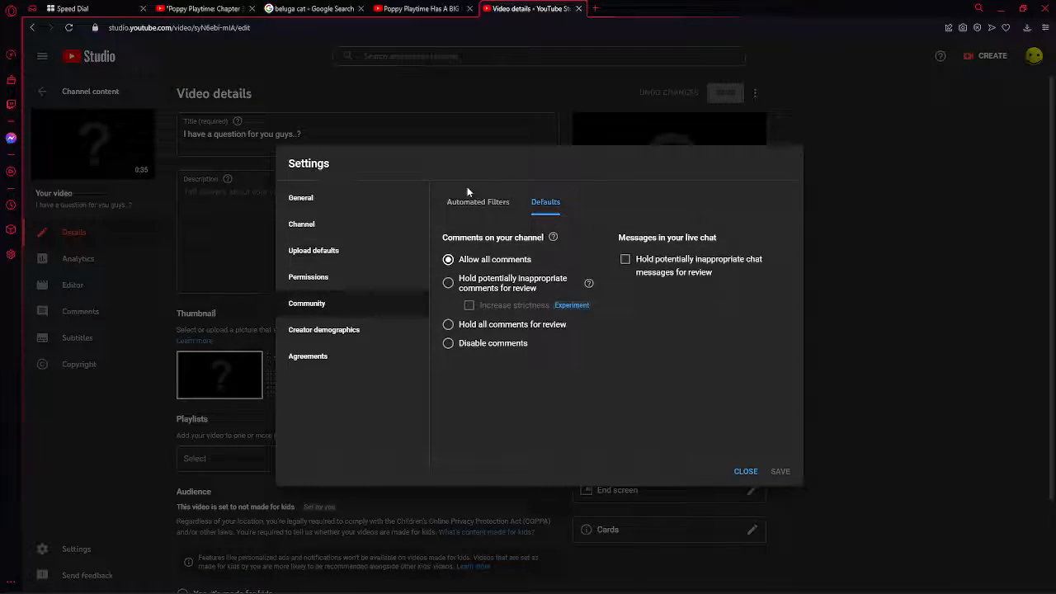
mouse_move(329, 260)
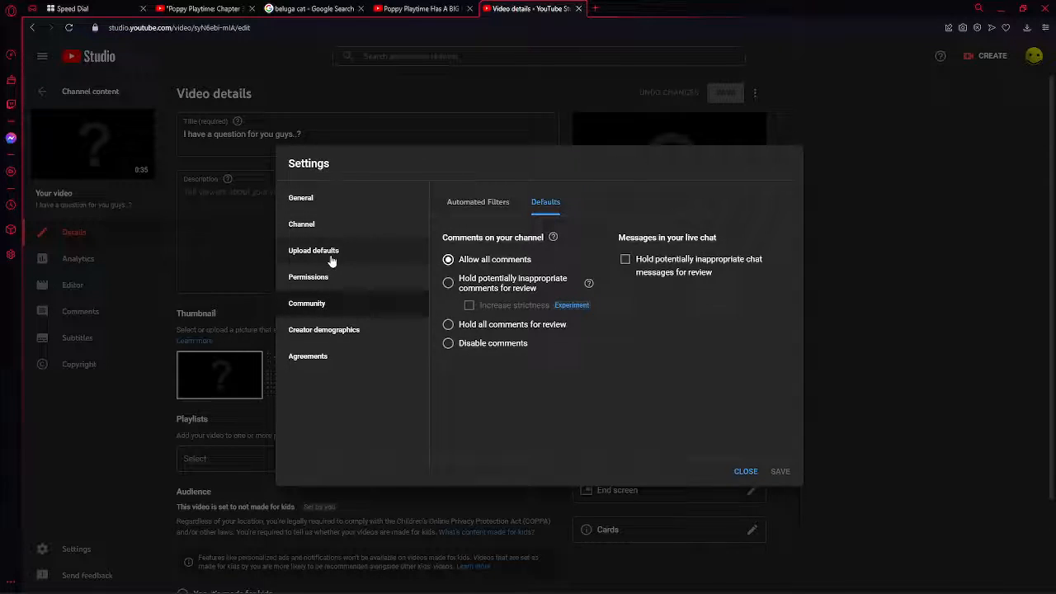
mouse_move(520, 411)
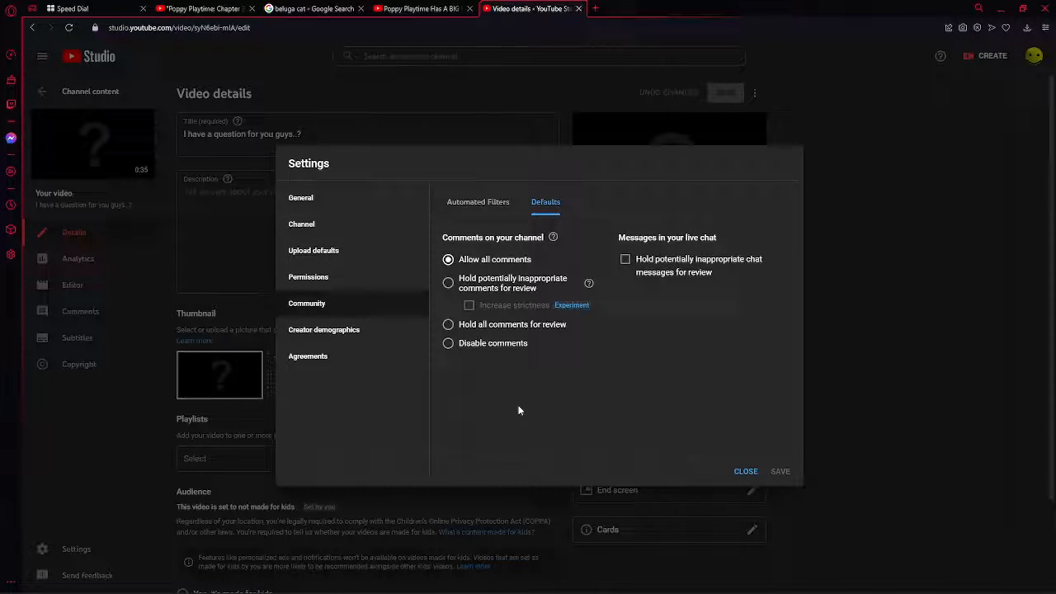
mouse_move(482, 394)
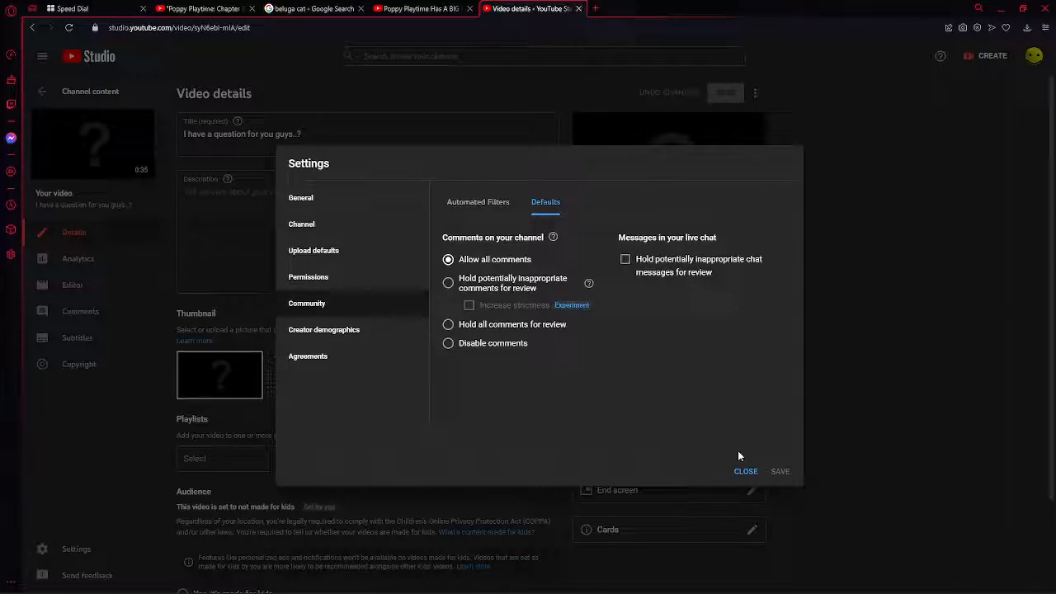
left_click(745, 471)
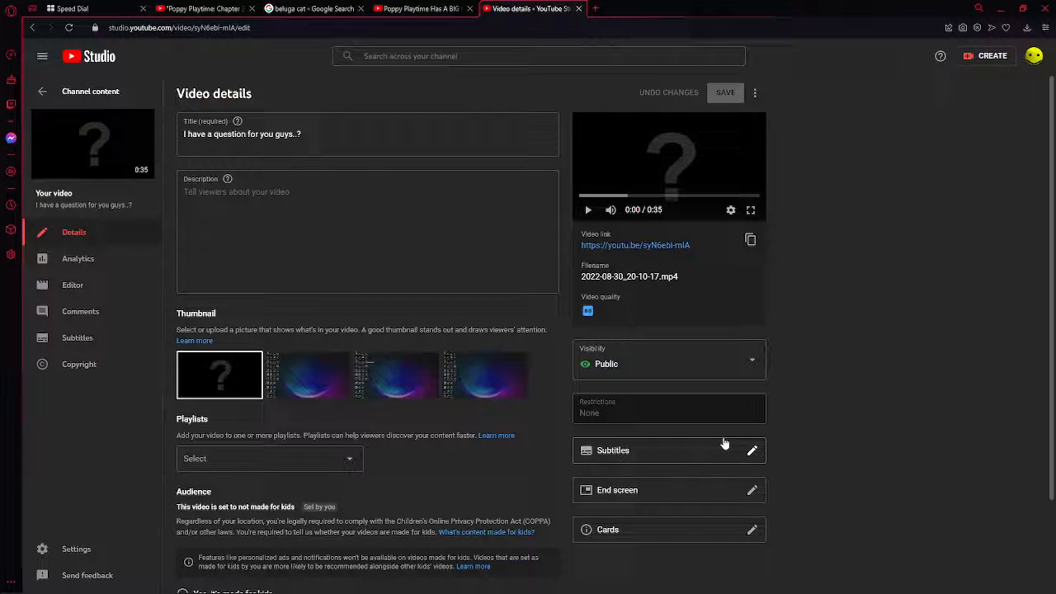
mouse_move(79, 78)
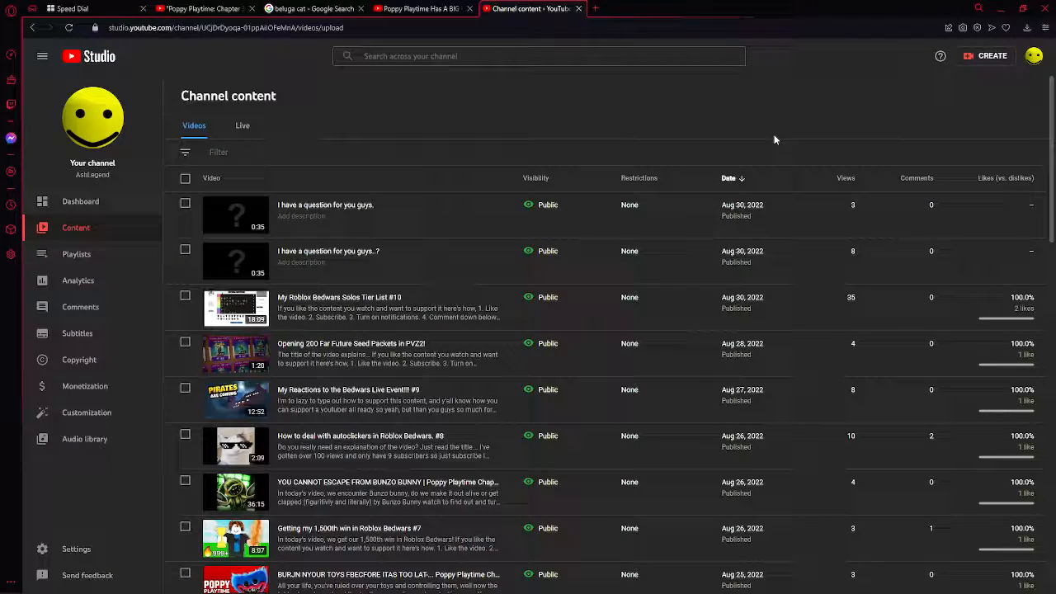
mouse_move(330, 215)
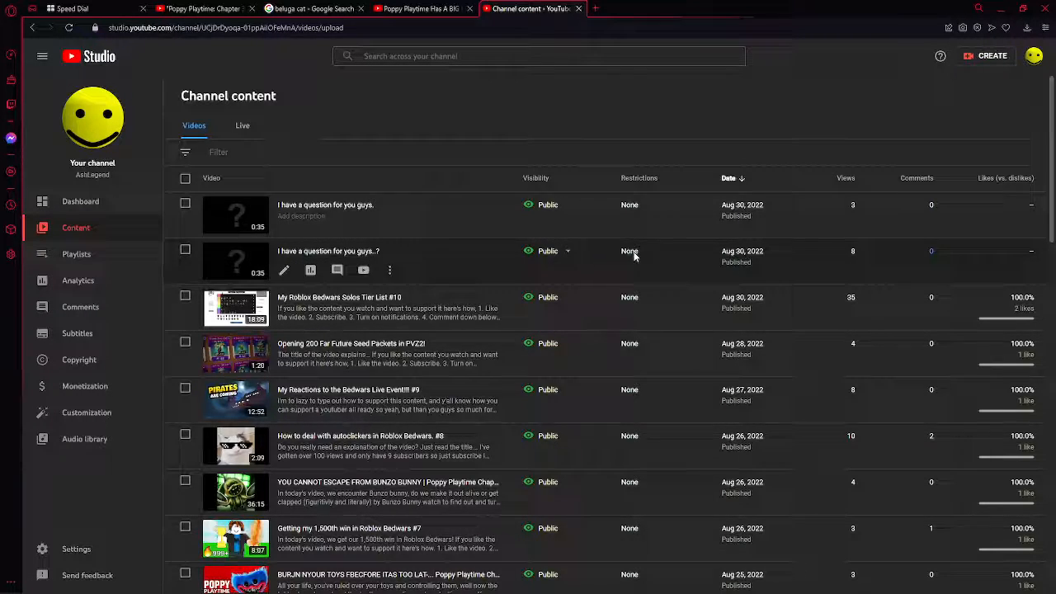
left_click(998, 8)
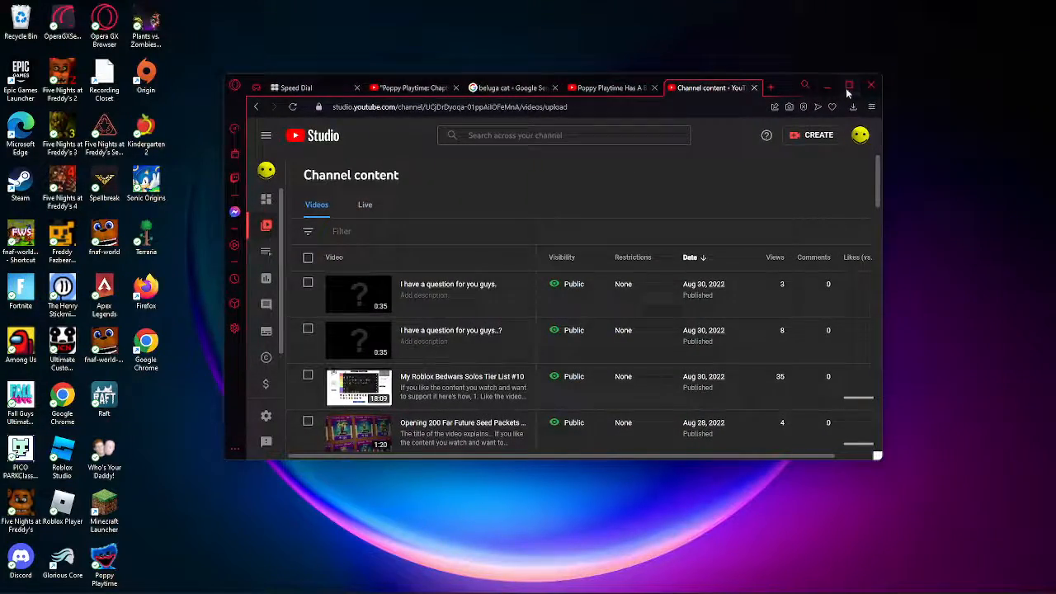
left_click(849, 85)
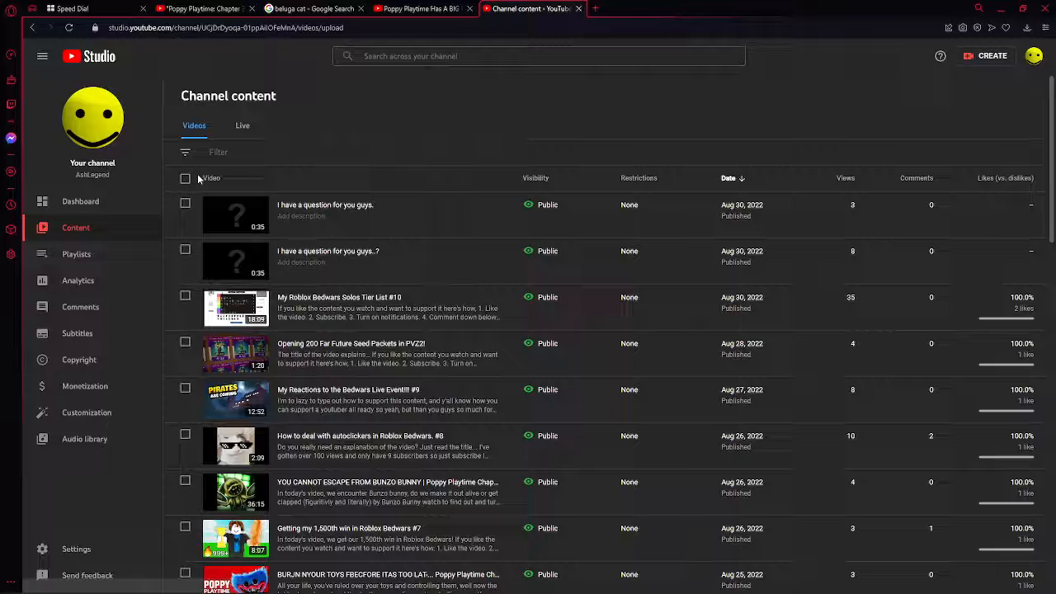
mouse_move(371, 78)
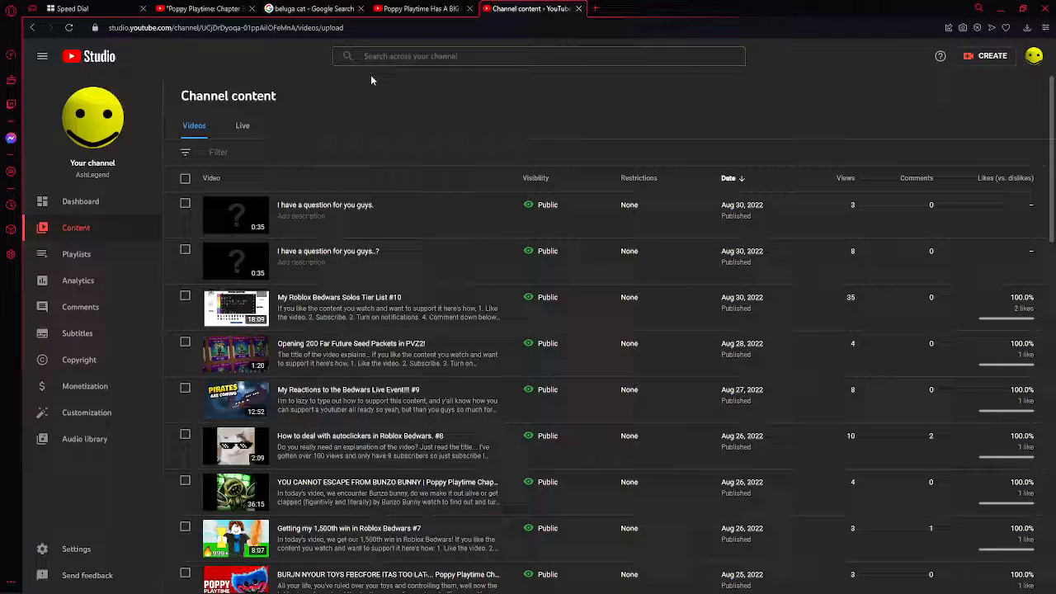
mouse_move(373, 91)
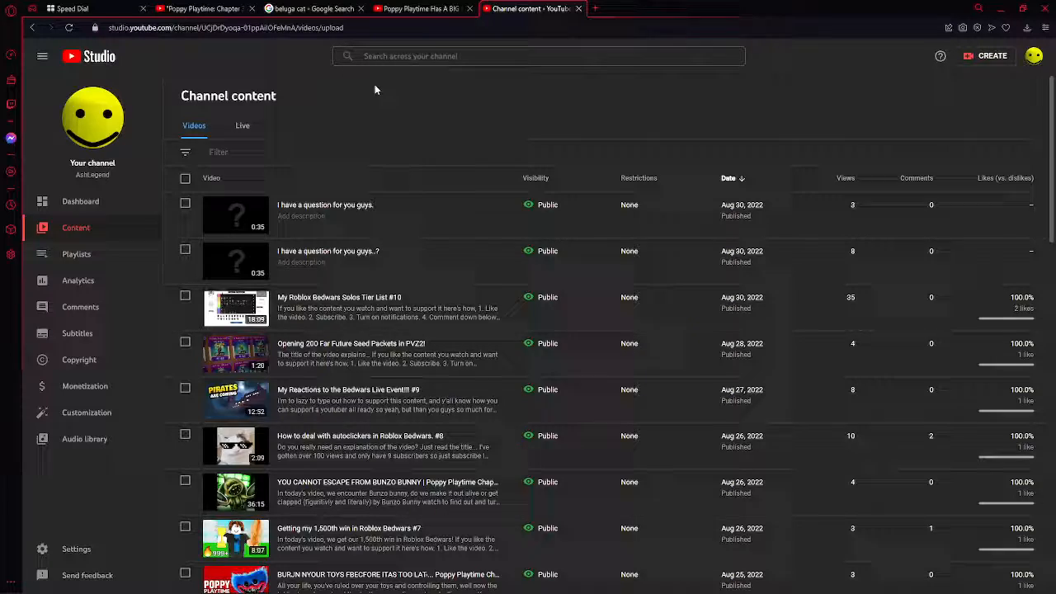
mouse_move(380, 133)
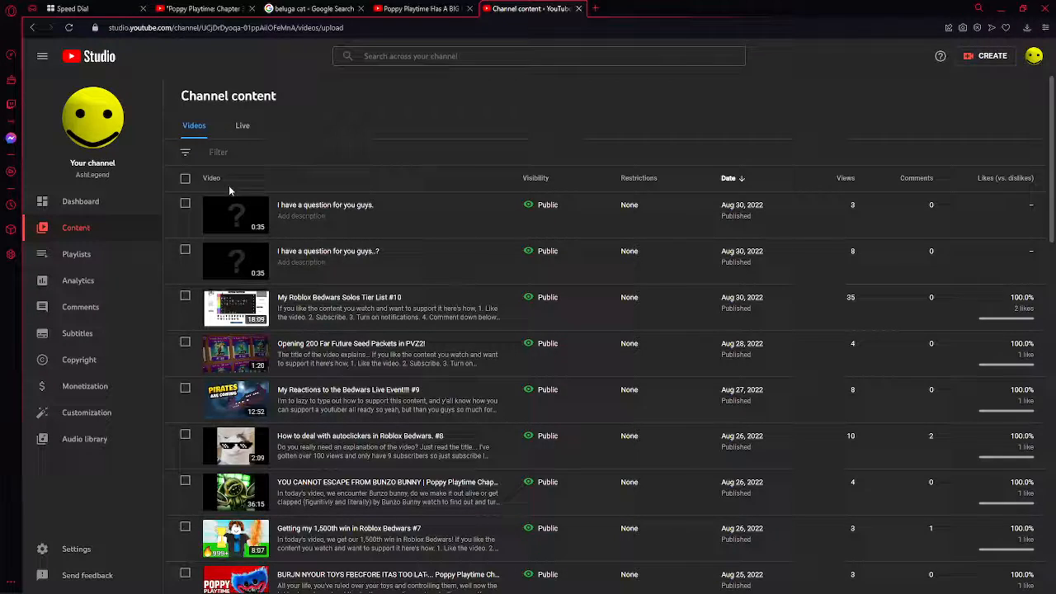
mouse_move(235, 355)
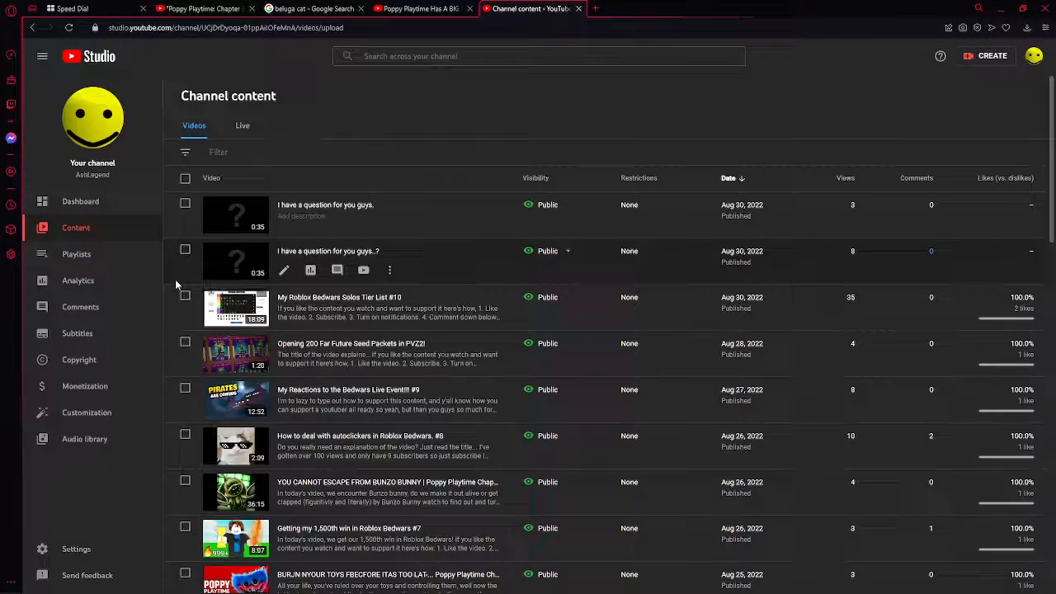
mouse_move(427, 248)
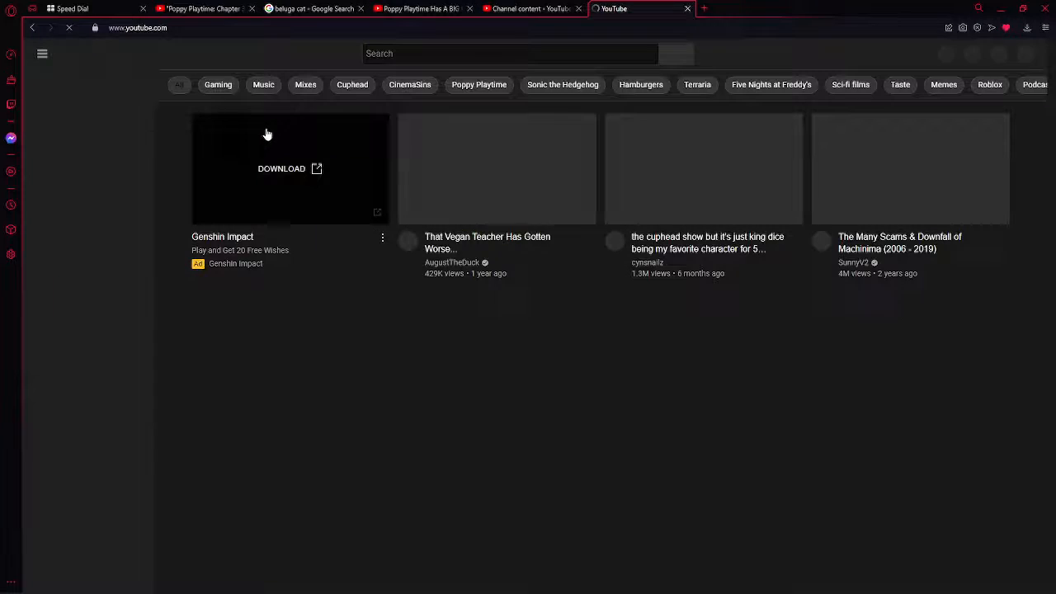
Go from the PVZ2 video via the channel page to the Roblox Bedwars Tier List #10 video.
left_click(1021, 53)
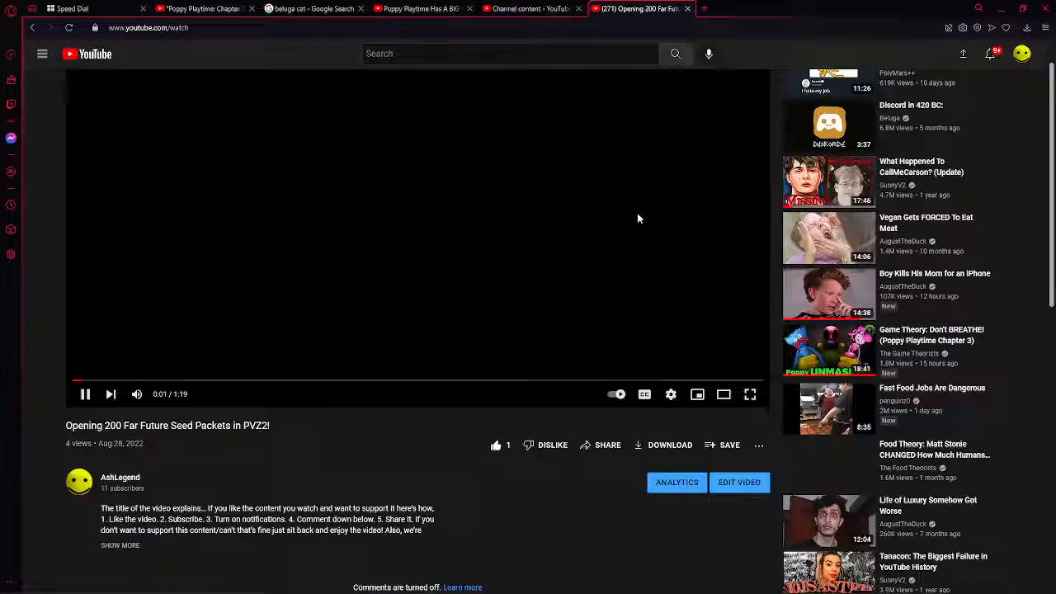
left_click(120, 477)
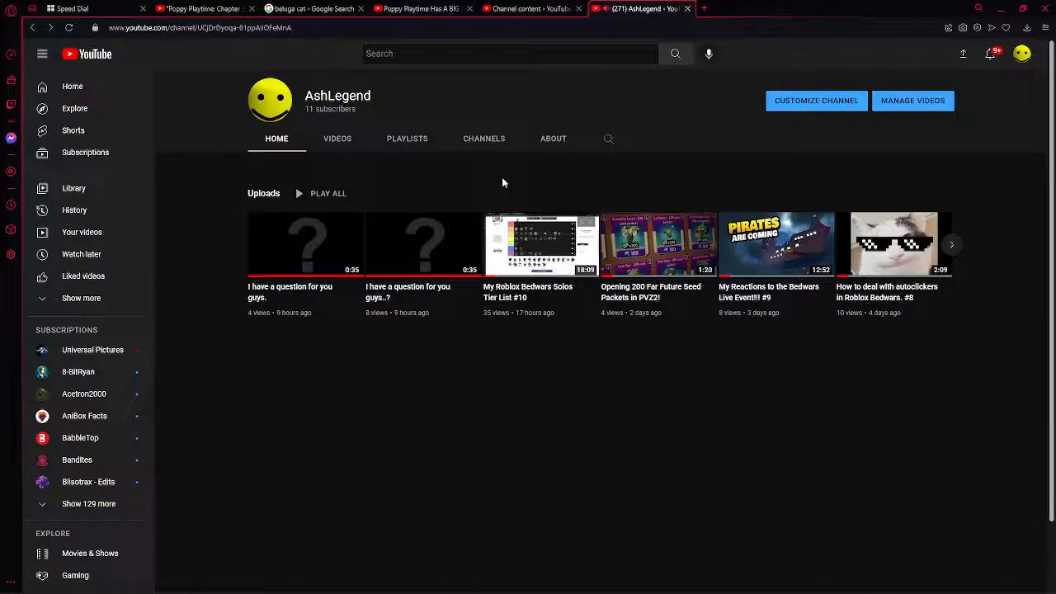
left_click(540, 244)
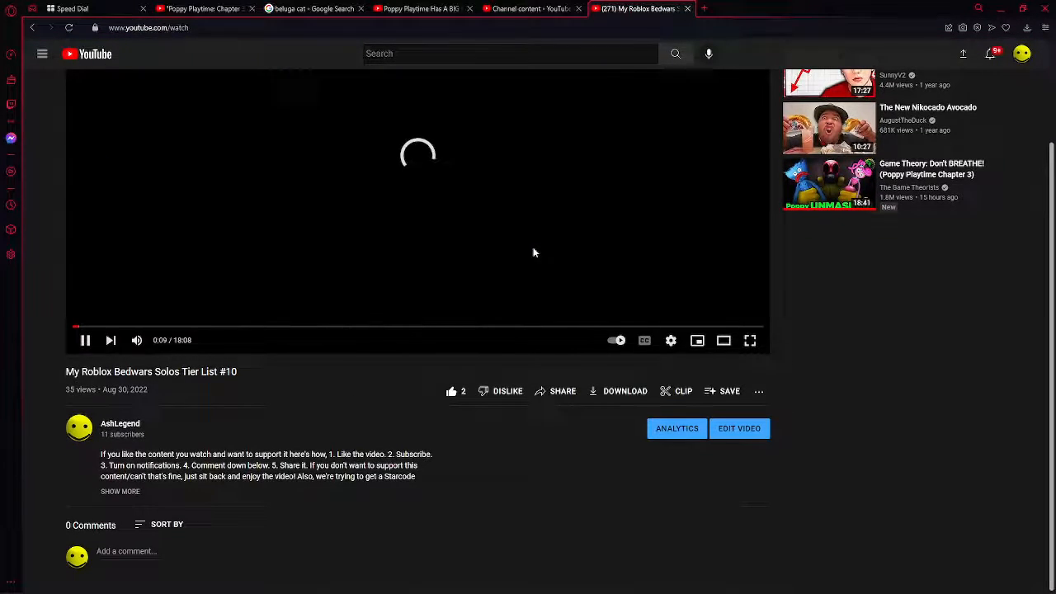
scroll("down", 3)
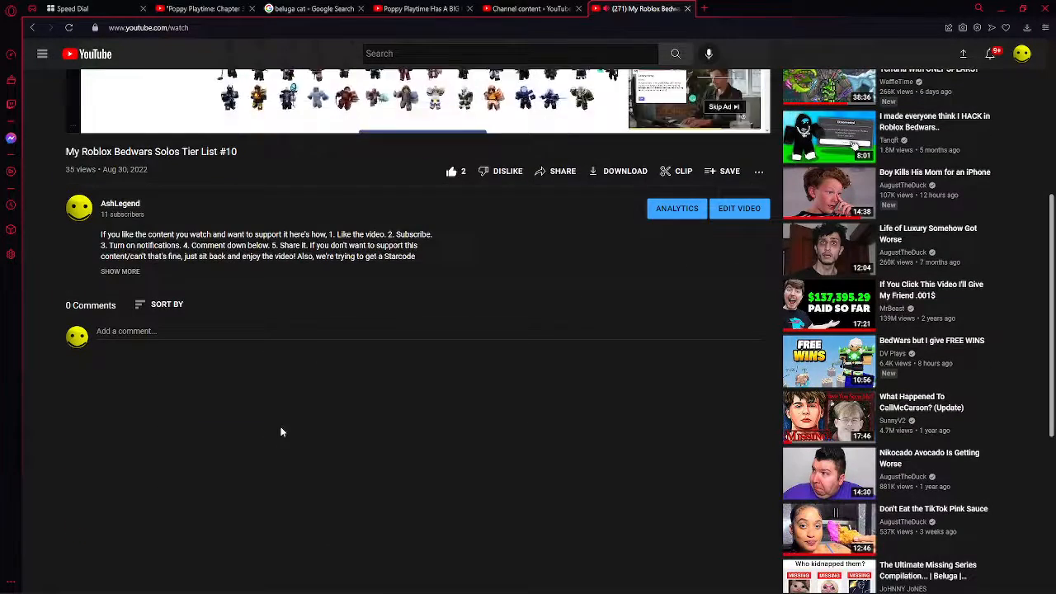
Open the Roblox Bedwars Tier List #10 details, check the Community settings window and scroll through them.
left_click(739, 207)
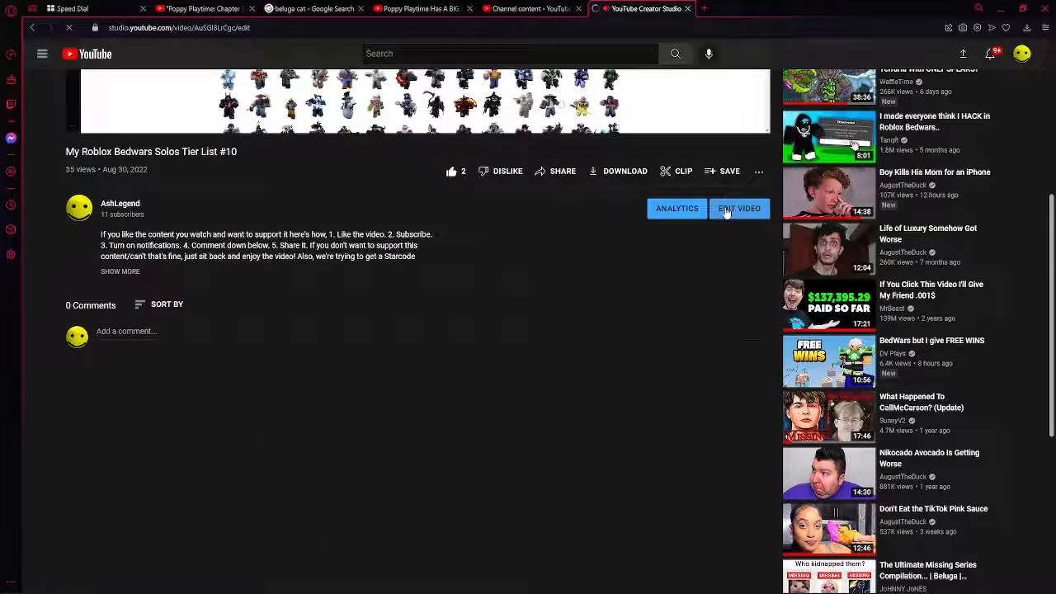
left_click(739, 208)
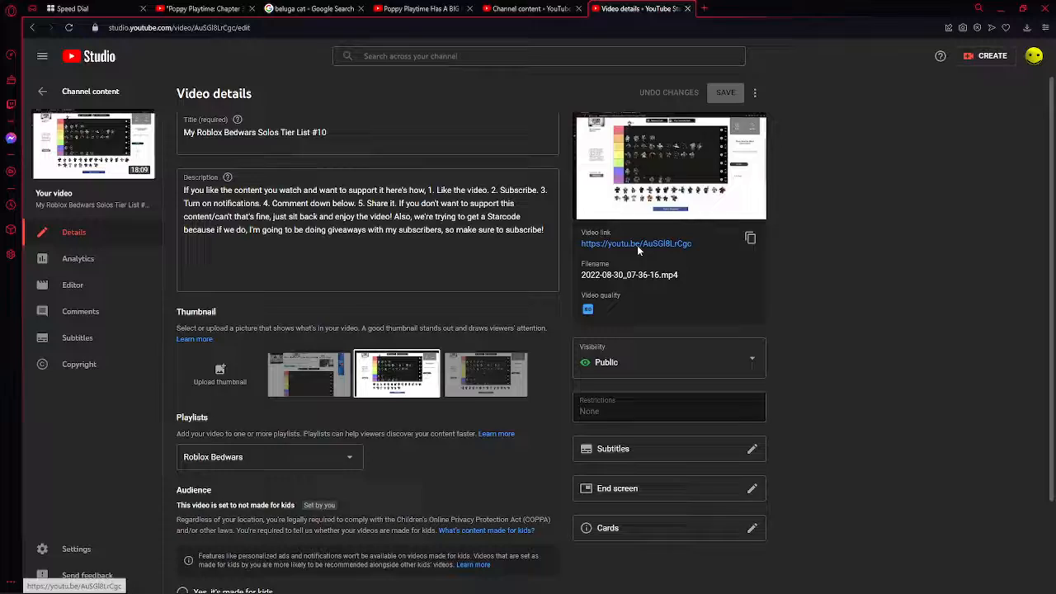
scroll("down", 3)
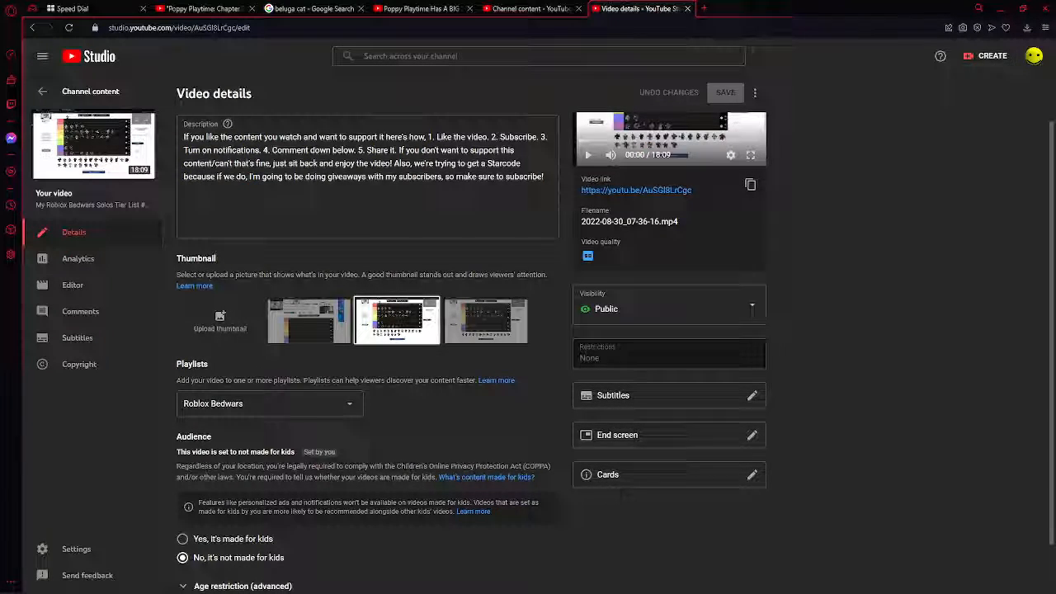
scroll("down", 3)
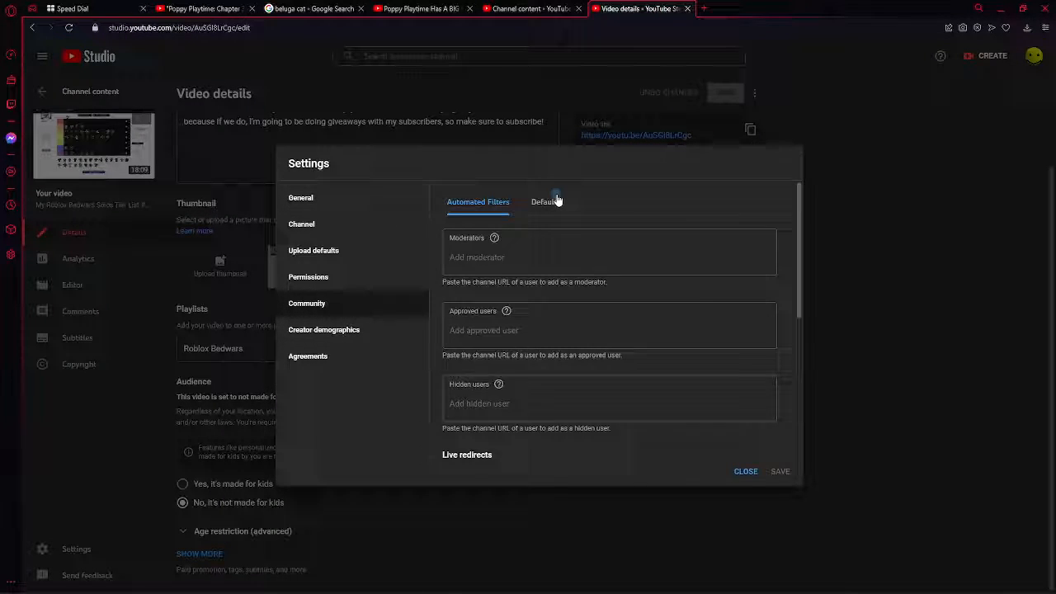
left_click(745, 471)
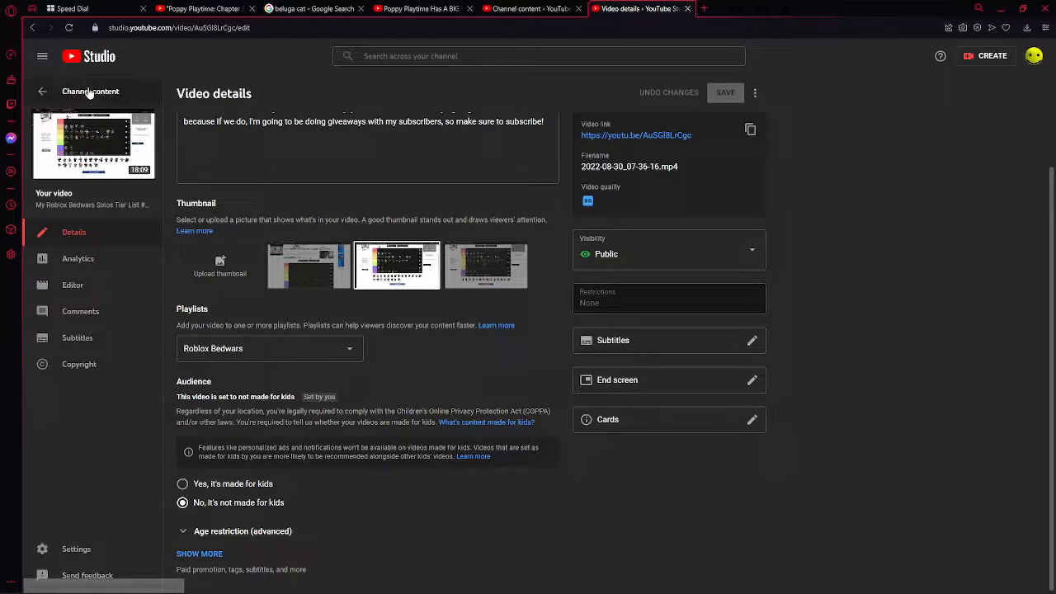
scroll("up", 3)
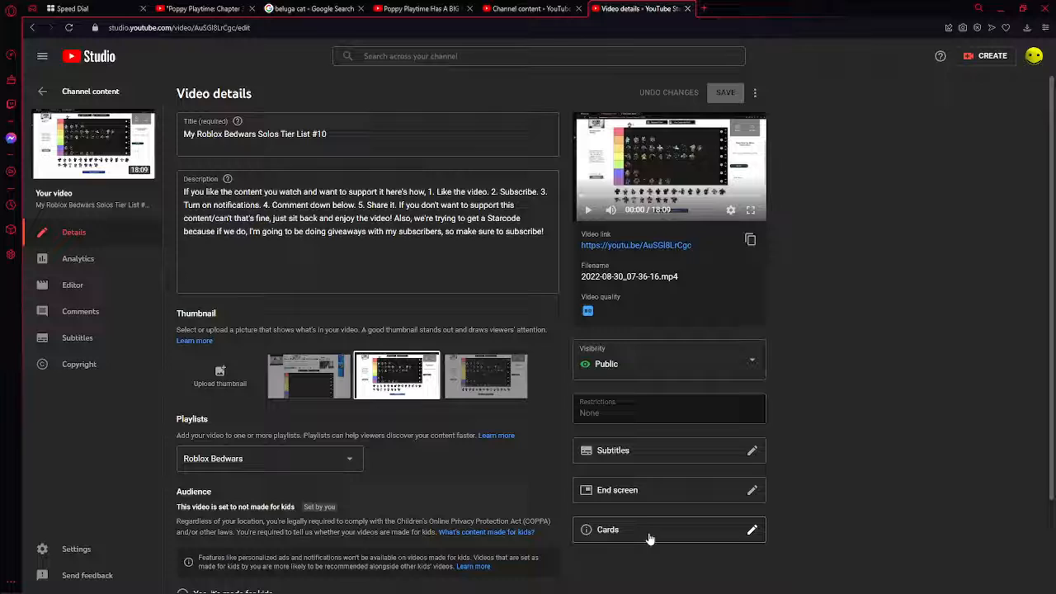
mouse_move(710, 451)
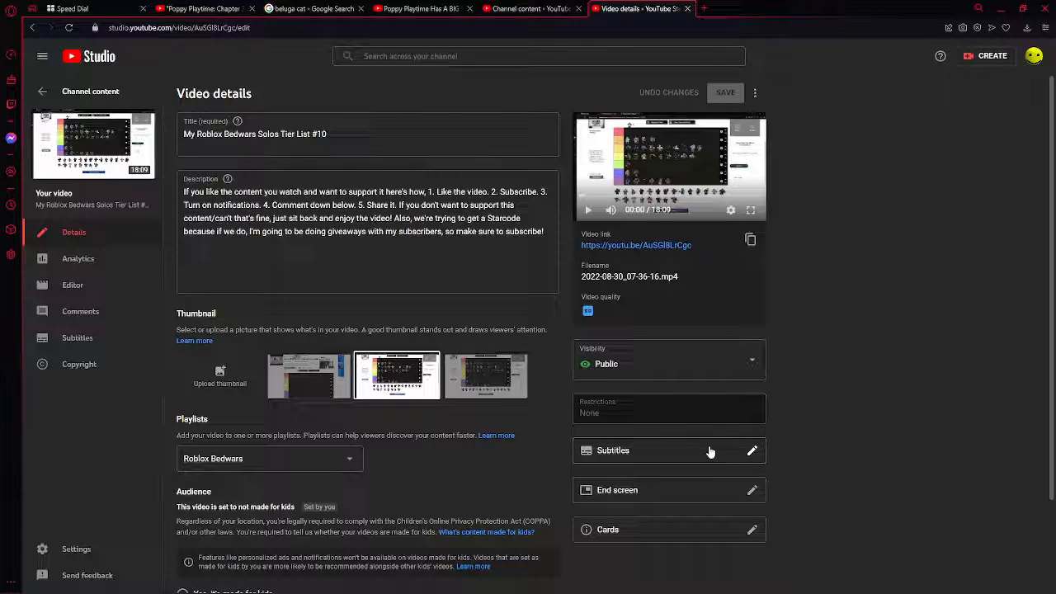
scroll("down", 3)
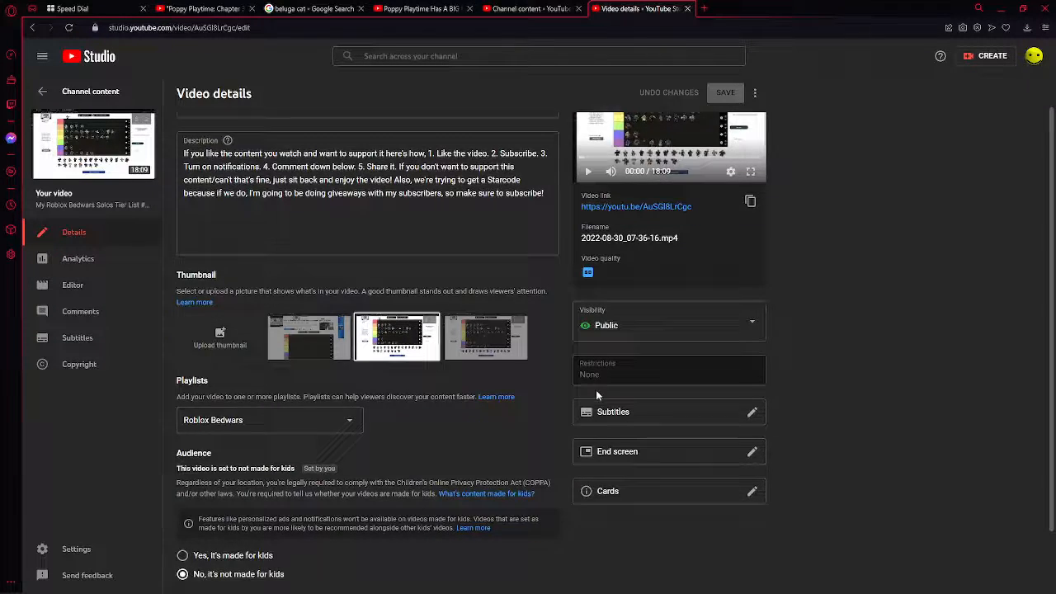
scroll("down", 3)
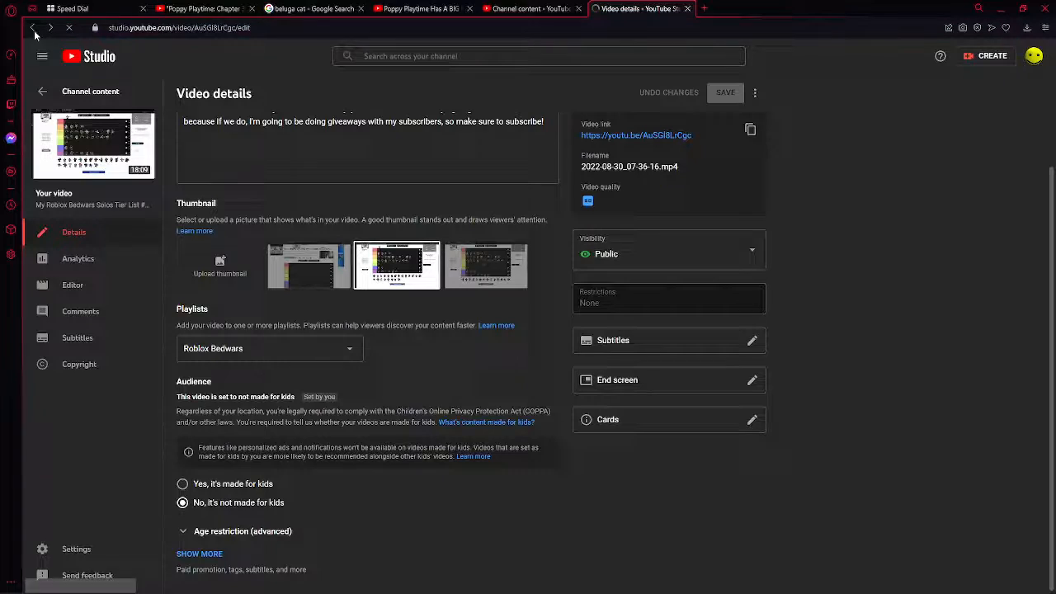
Return to the channel page and open the PVZ2 Far Future Seed Packets video.
left_click(33, 27)
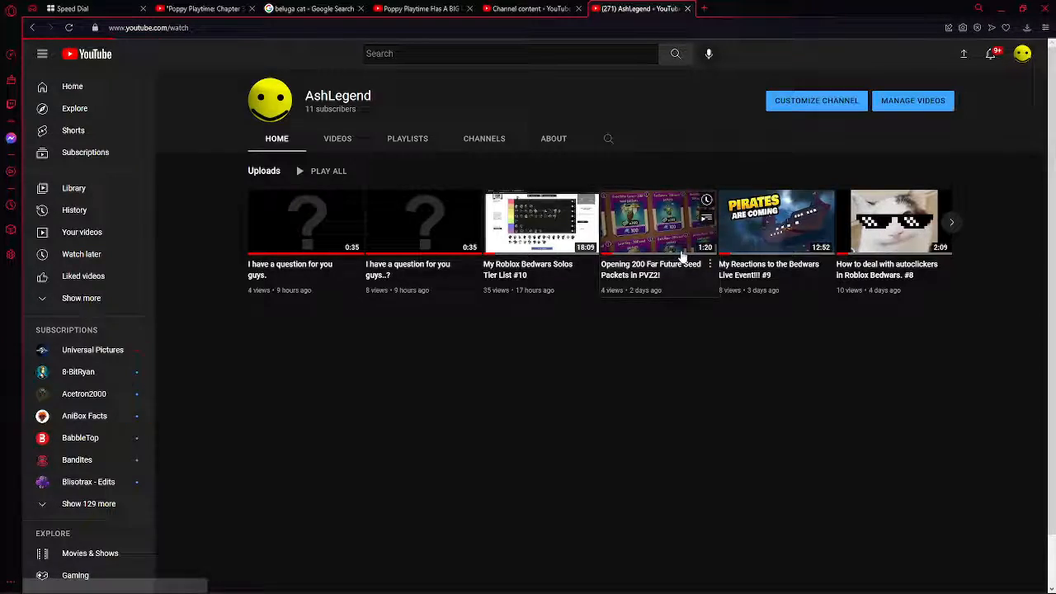
left_click(657, 221)
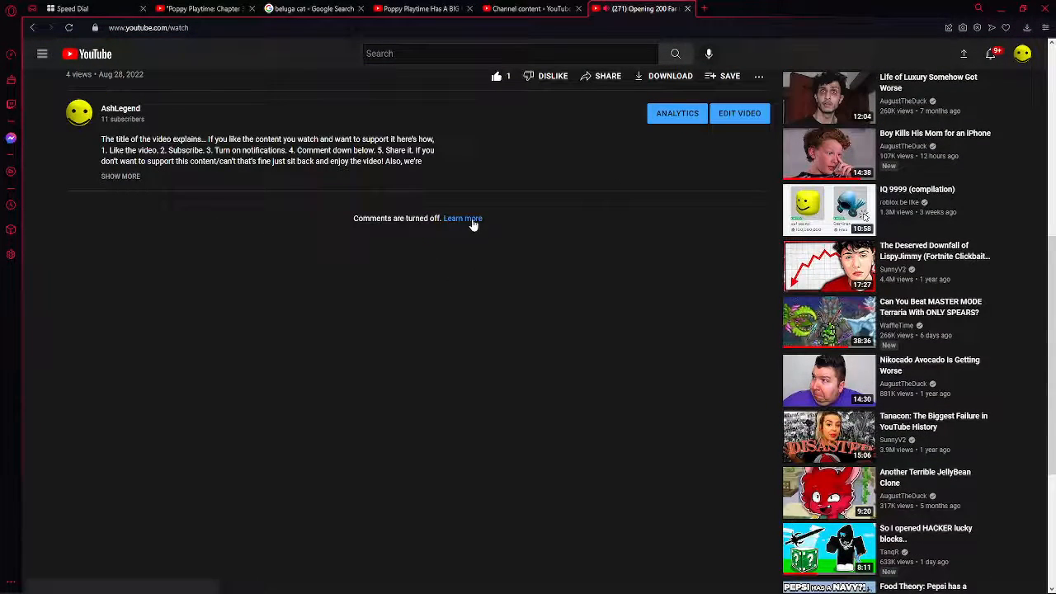
scroll("up", 3)
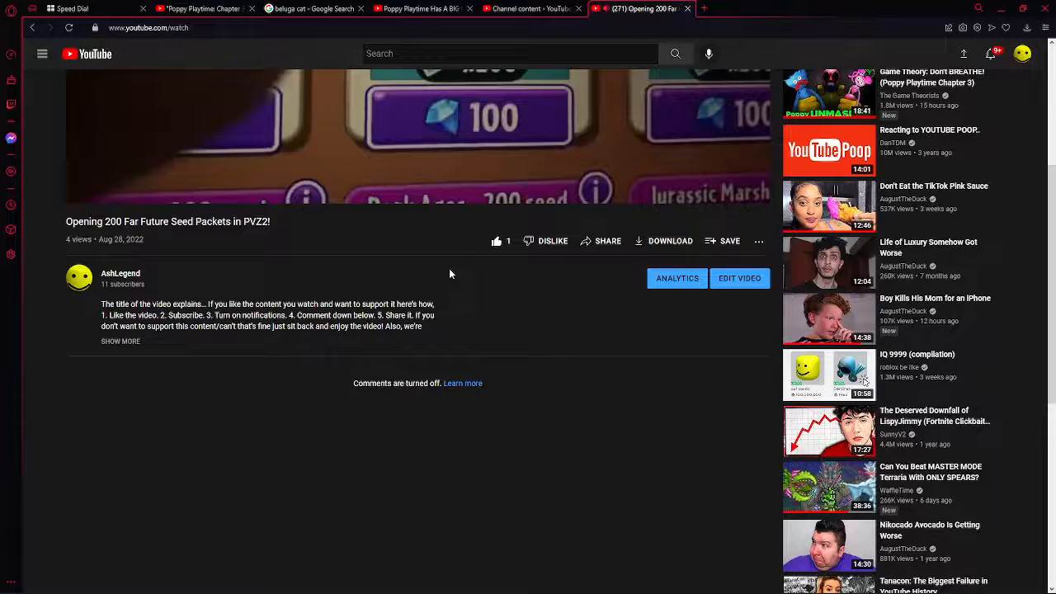